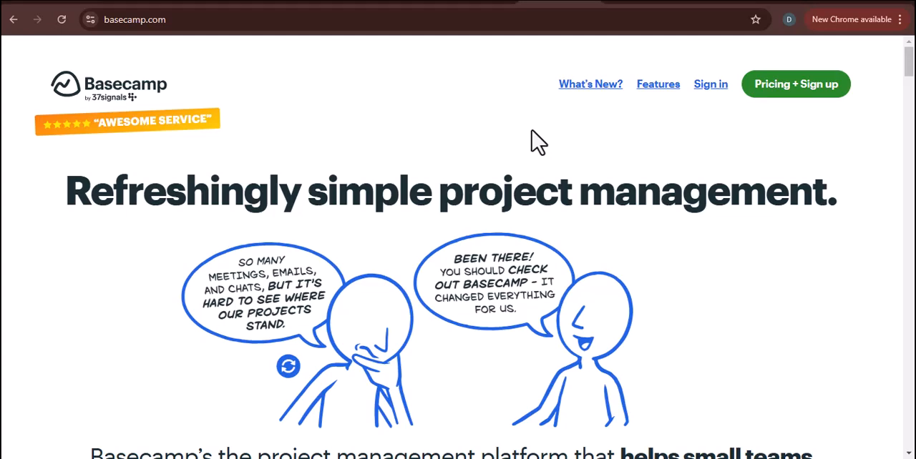
scroll(down, 3)
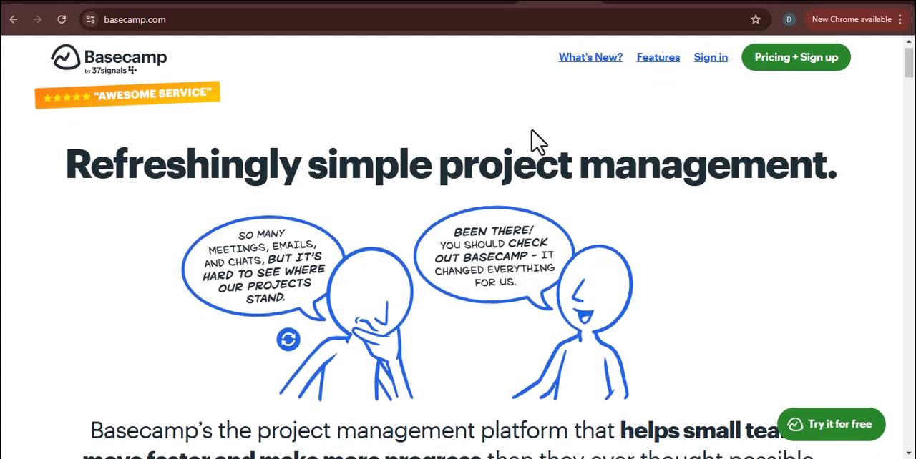
scroll(down, 3)
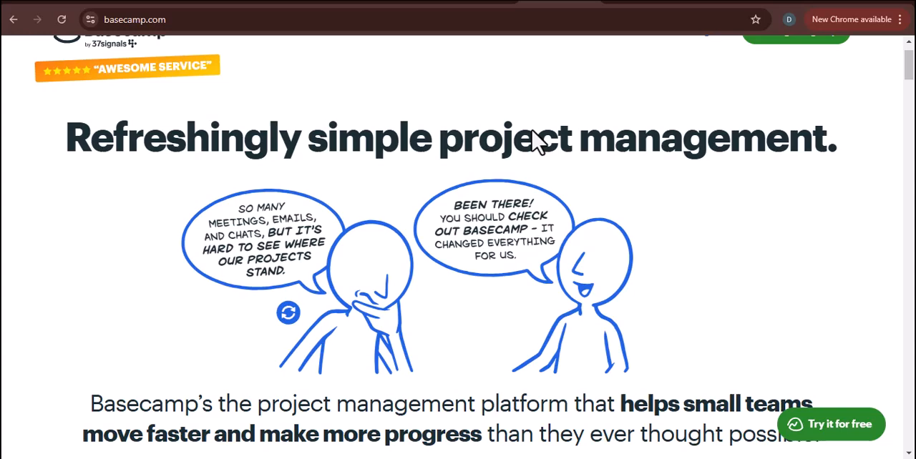
scroll(down, 3)
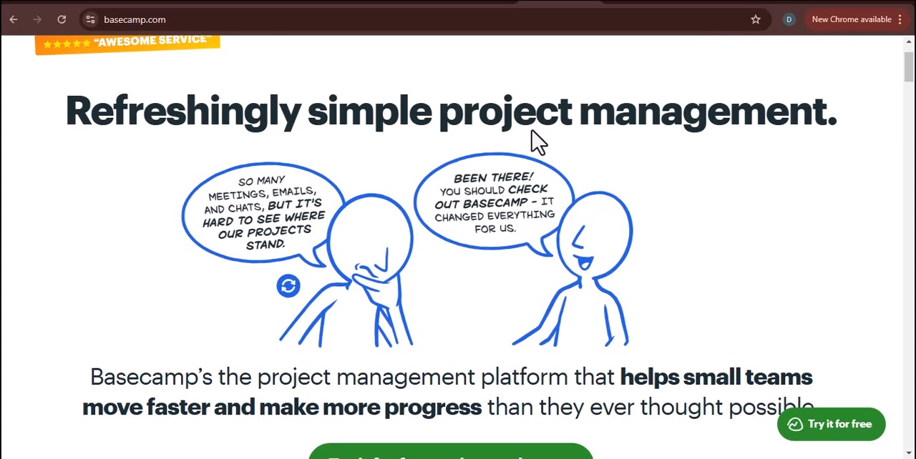
scroll(down, 3)
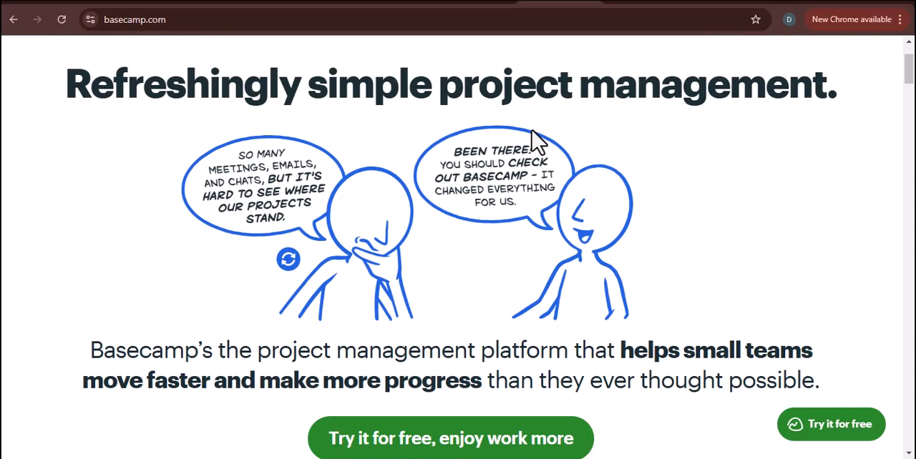
scroll(down, 3)
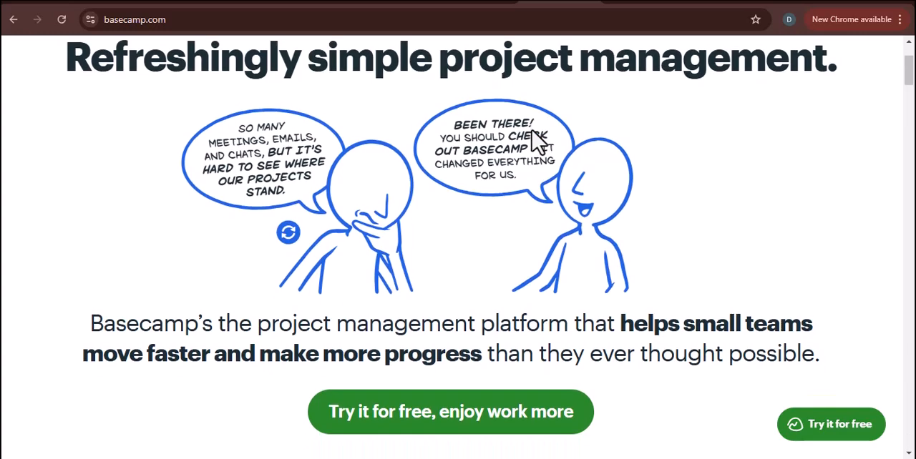
scroll(down, 3)
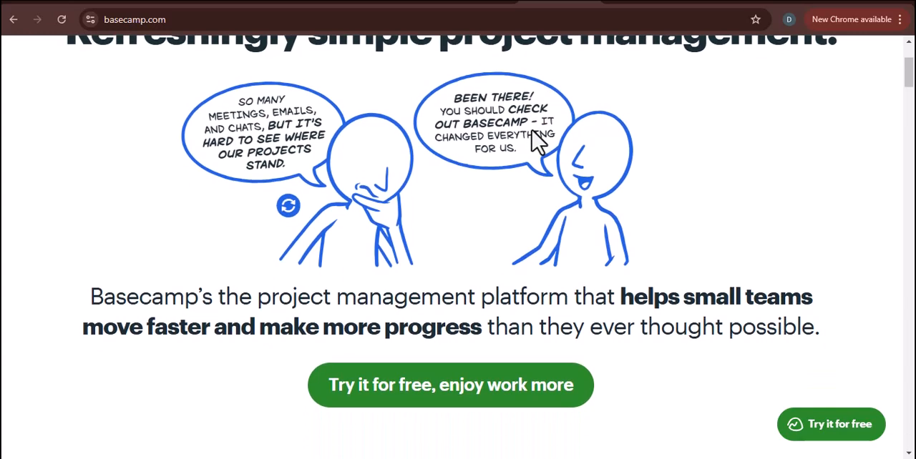
scroll(down, 3)
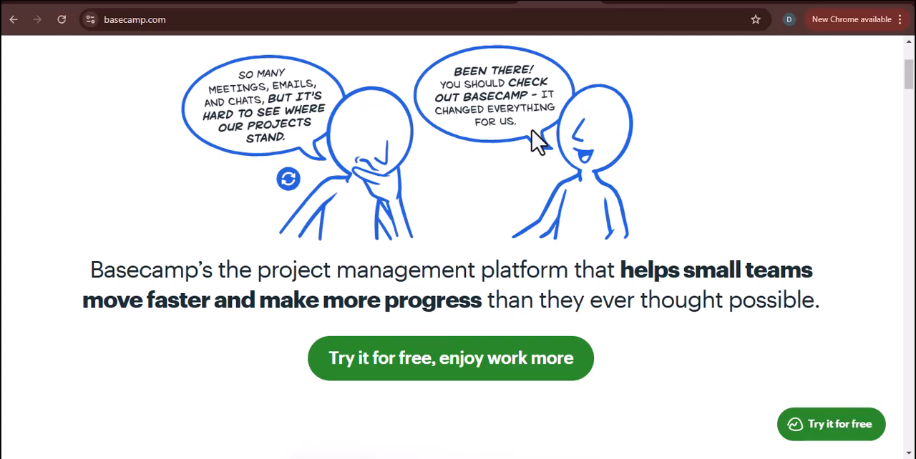
scroll(down, 3)
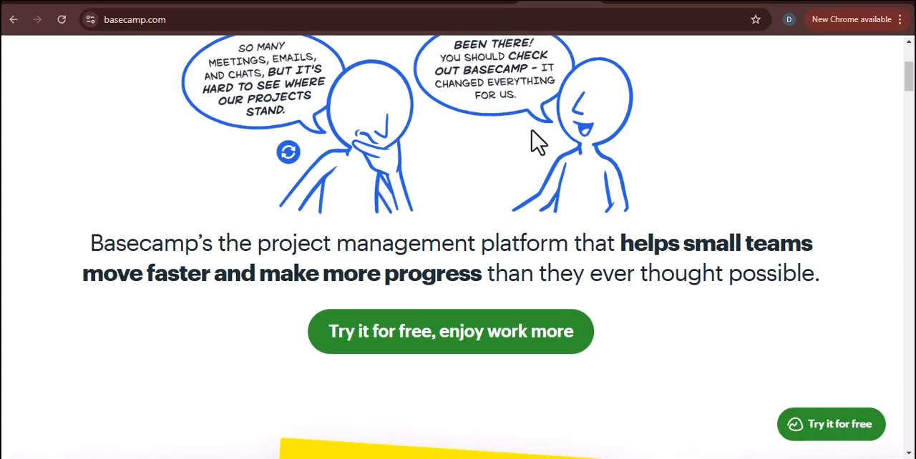
scroll(down, 3)
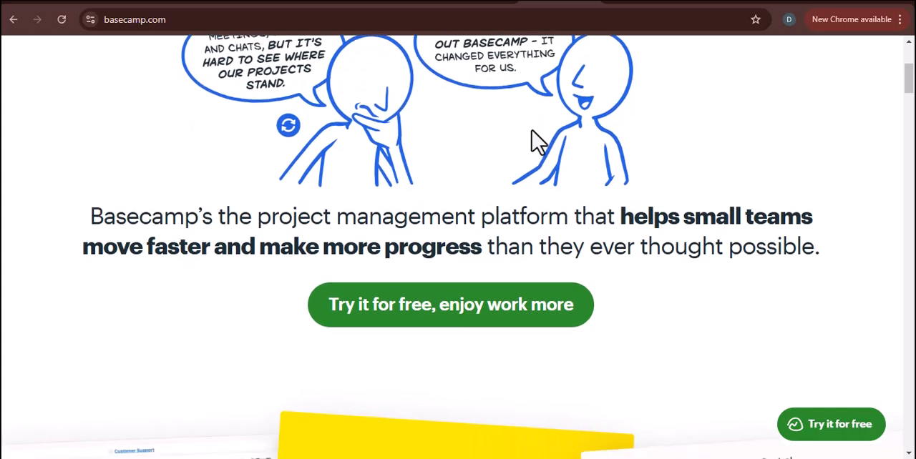
scroll(down, 3)
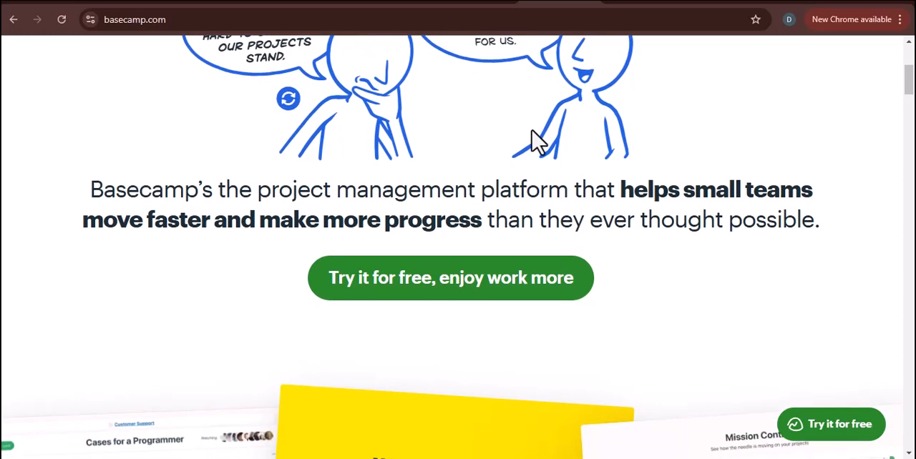
scroll(down, 3)
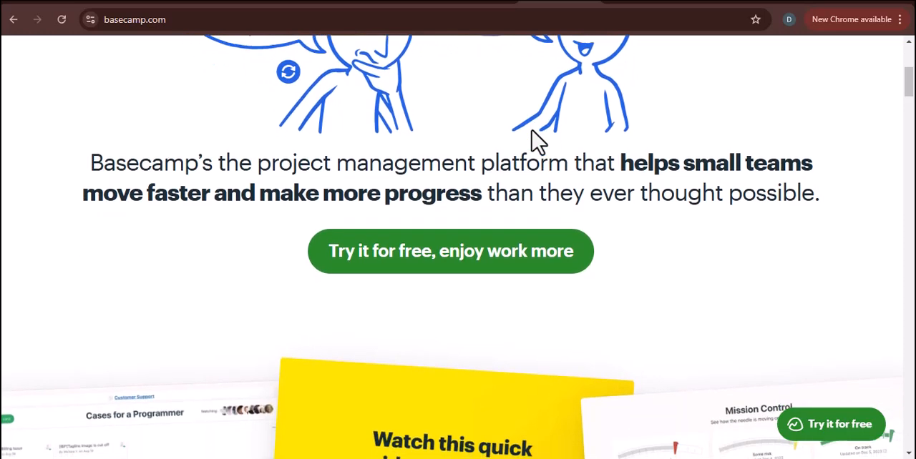
scroll(down, 3)
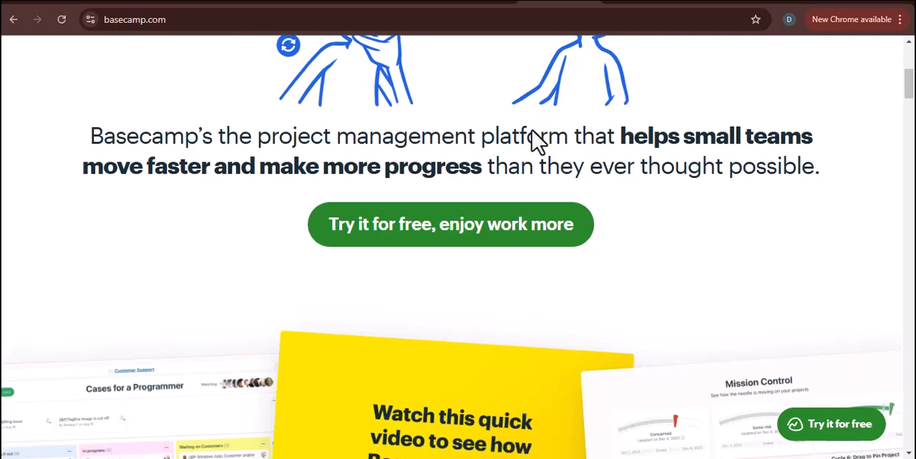
scroll(down, 3)
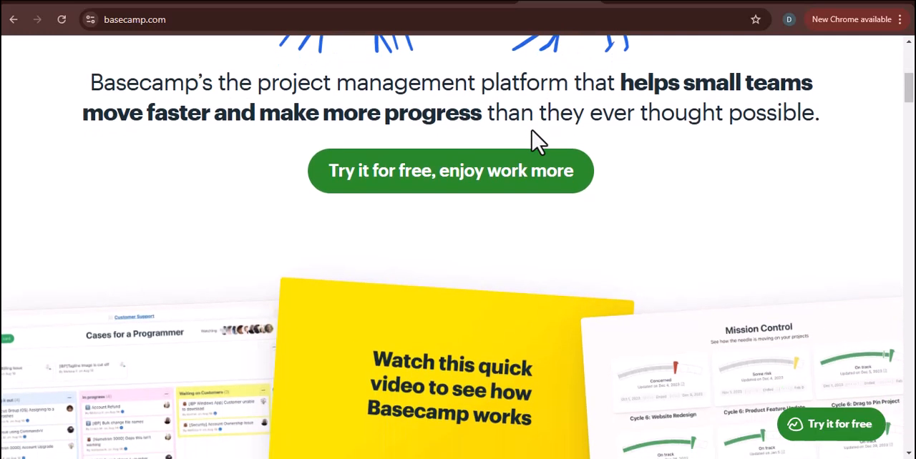
scroll(down, 3)
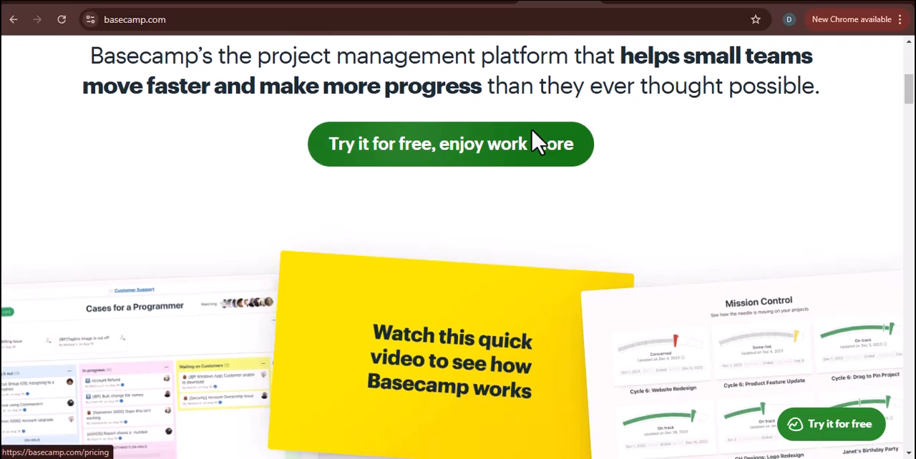
scroll(down, 3)
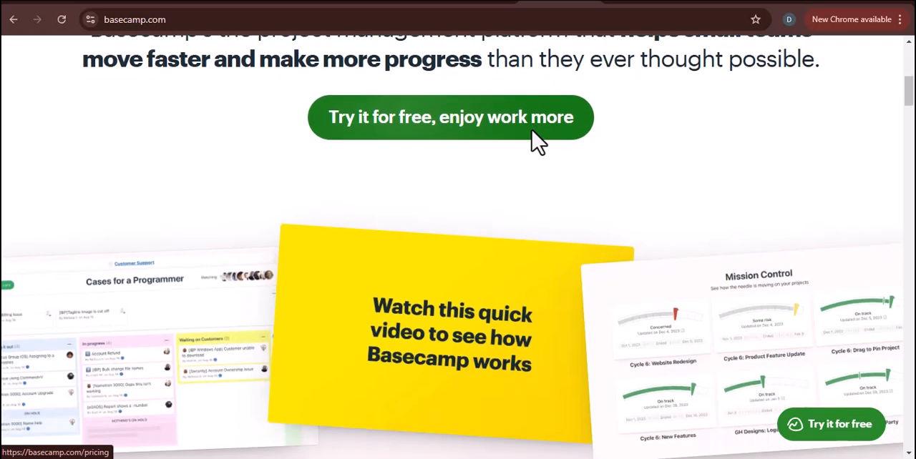
scroll(down, 3)
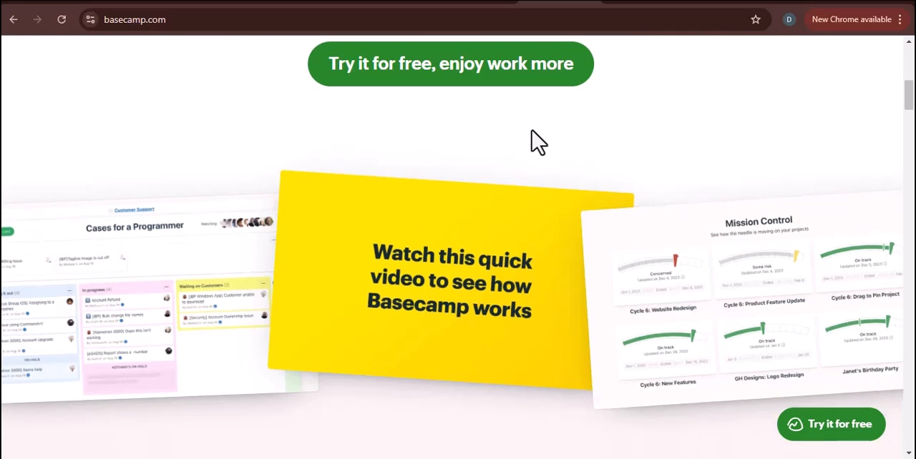
scroll(down, 3)
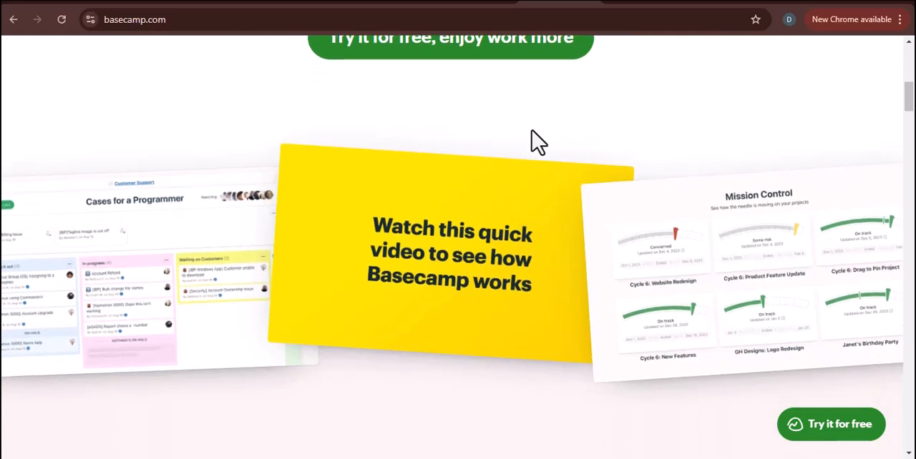
scroll(down, 3)
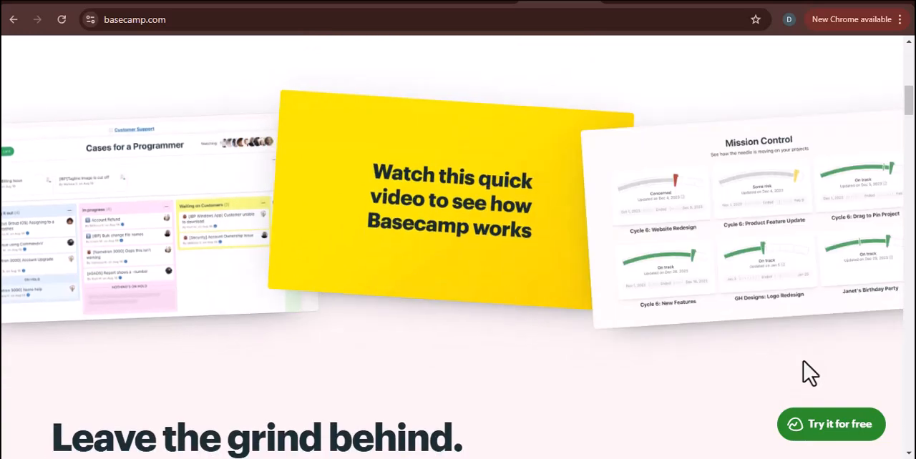
scroll(down, 3)
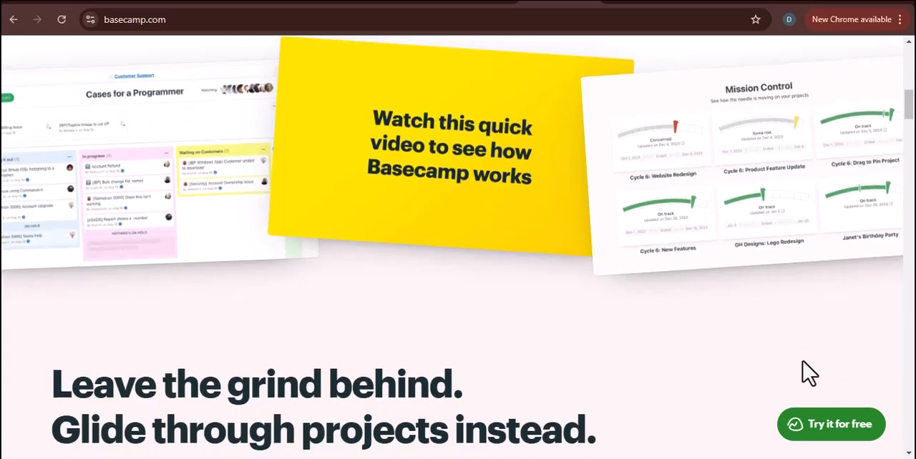
scroll(down, 3)
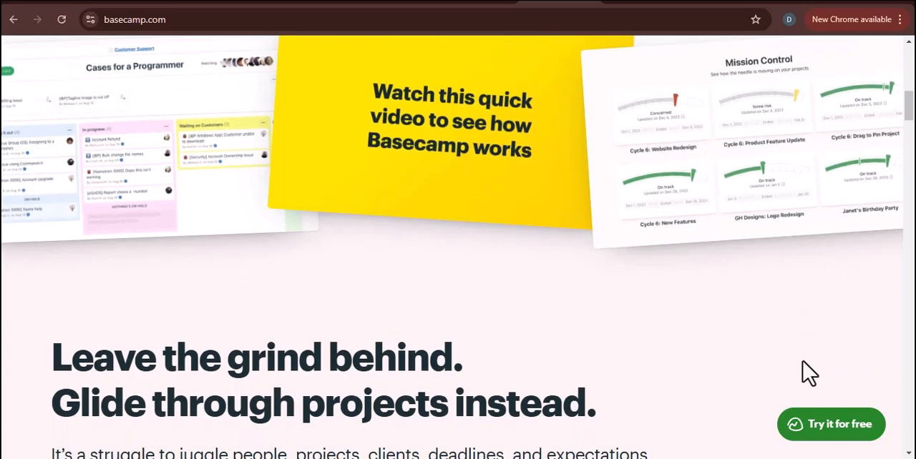
scroll(down, 3)
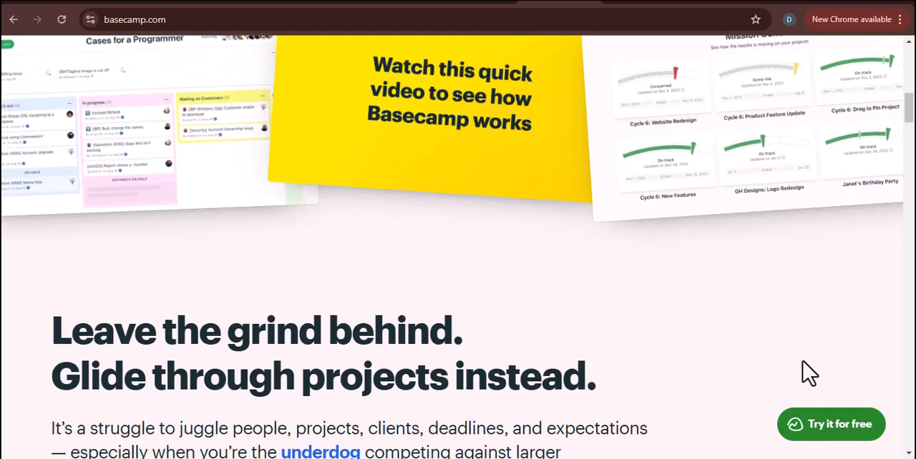
scroll(down, 3)
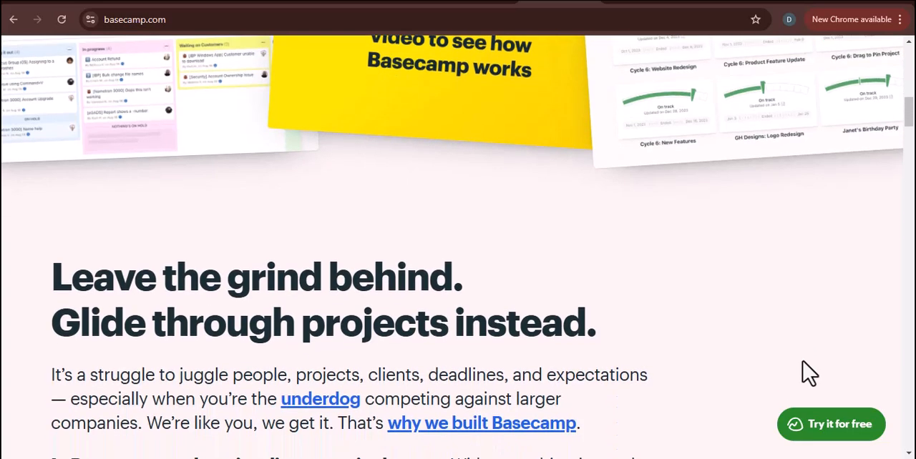
scroll(down, 3)
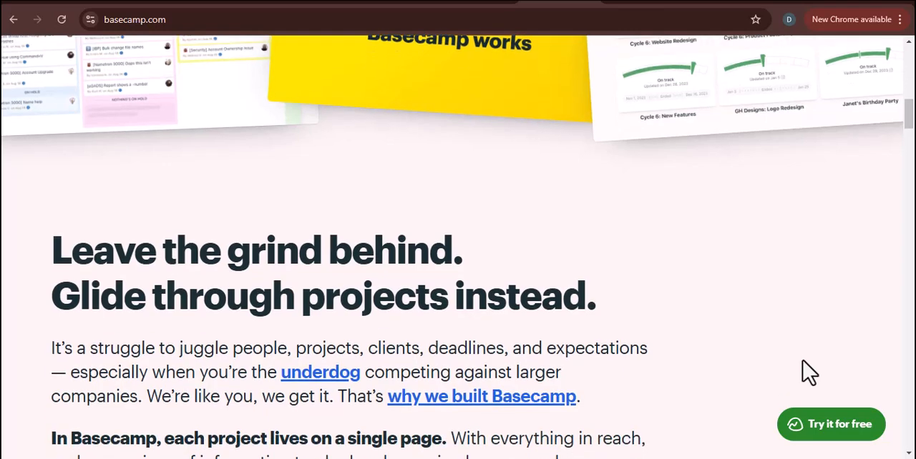
scroll(down, 3)
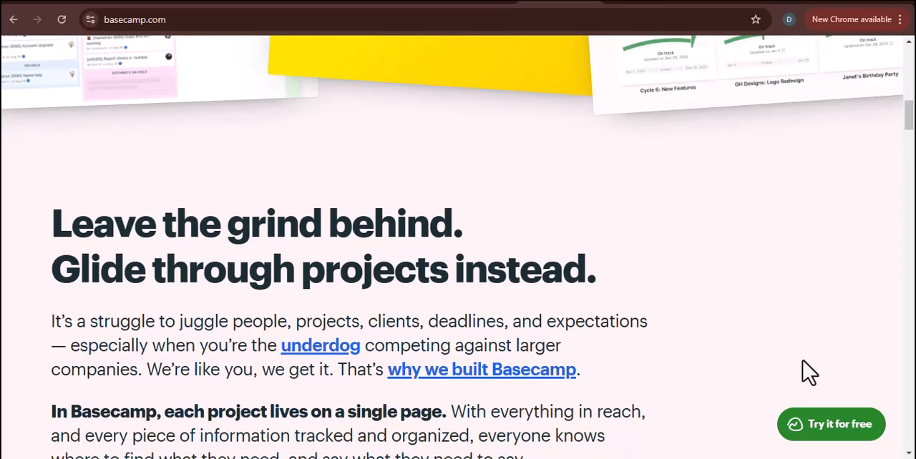
scroll(down, 3)
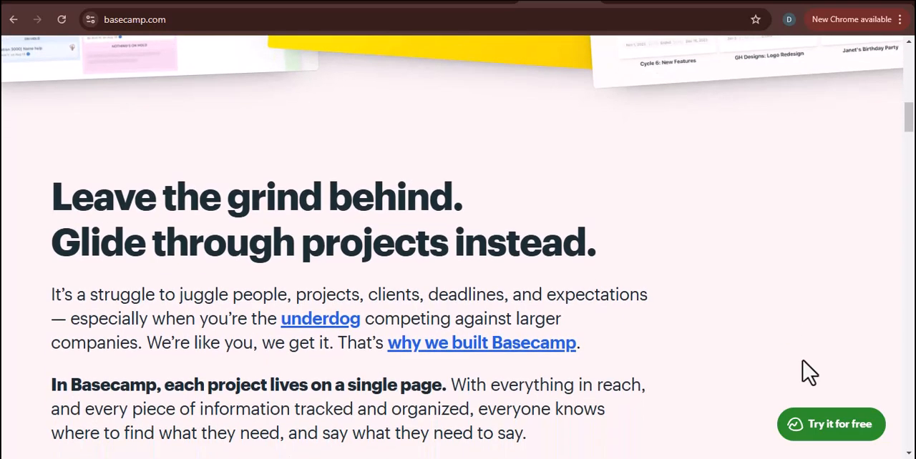
scroll(down, 3)
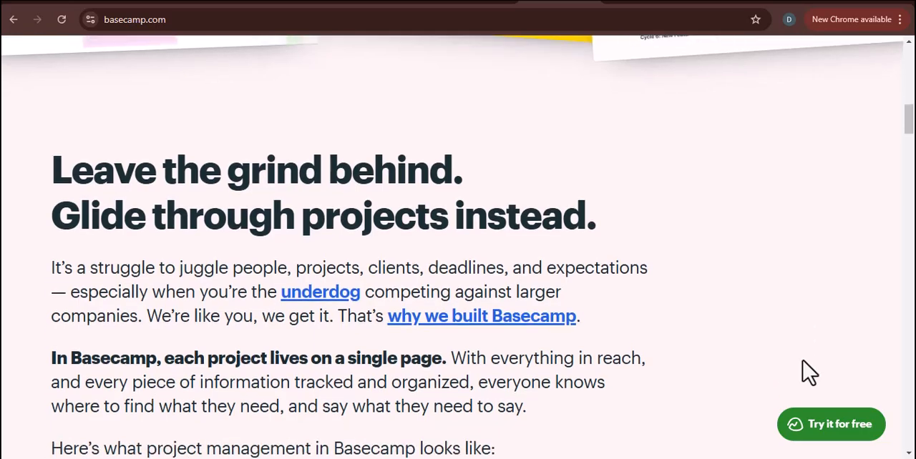
scroll(down, 3)
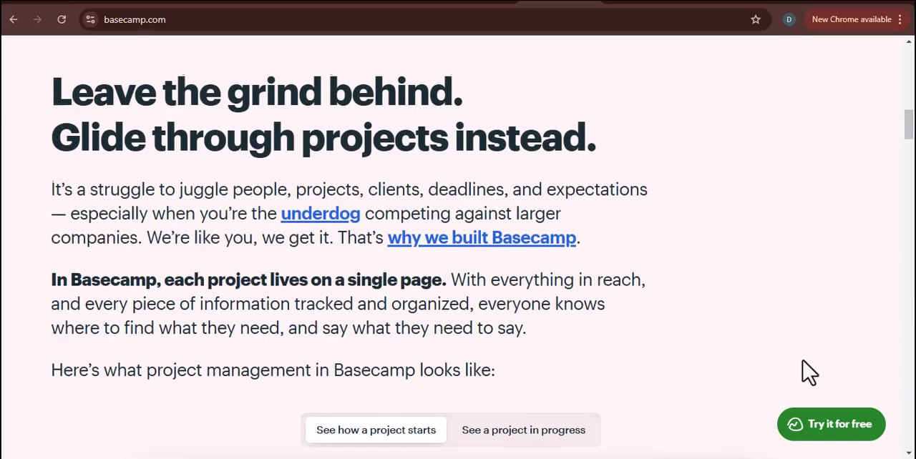
scroll(down, 3)
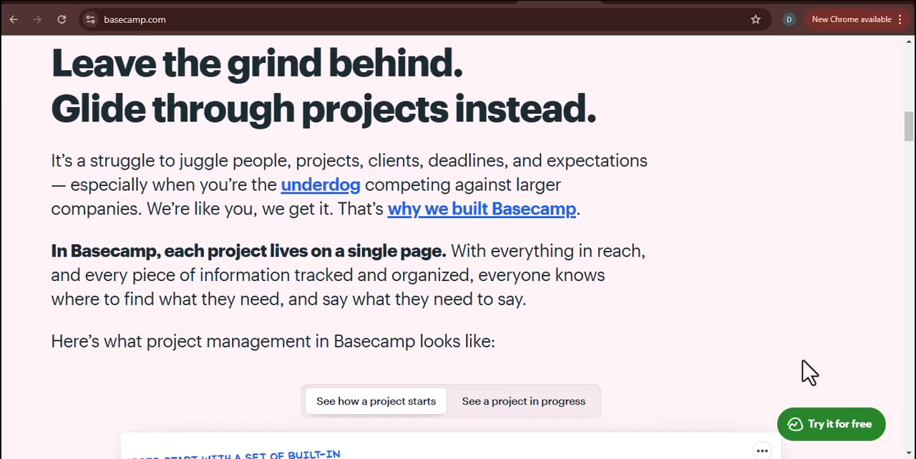
scroll(down, 3)
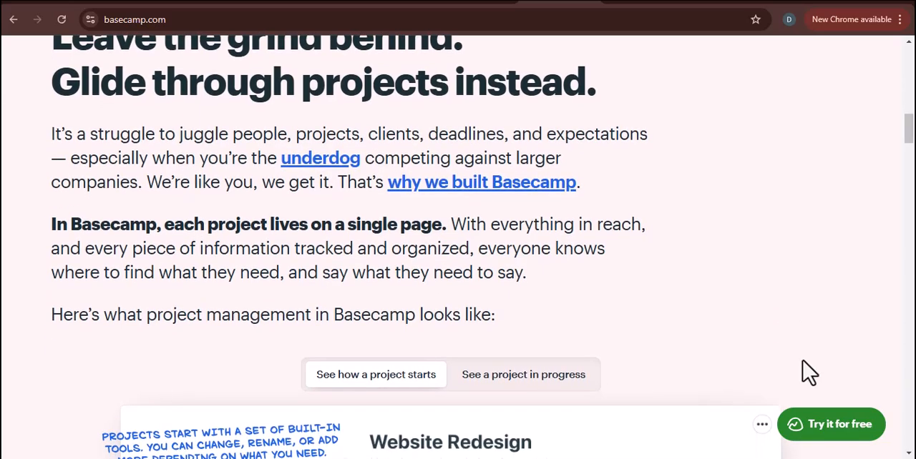
scroll(down, 3)
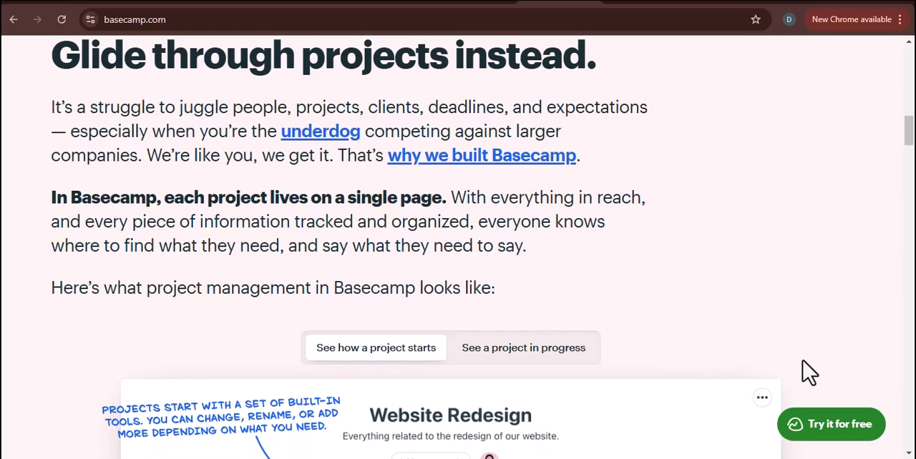
scroll(down, 3)
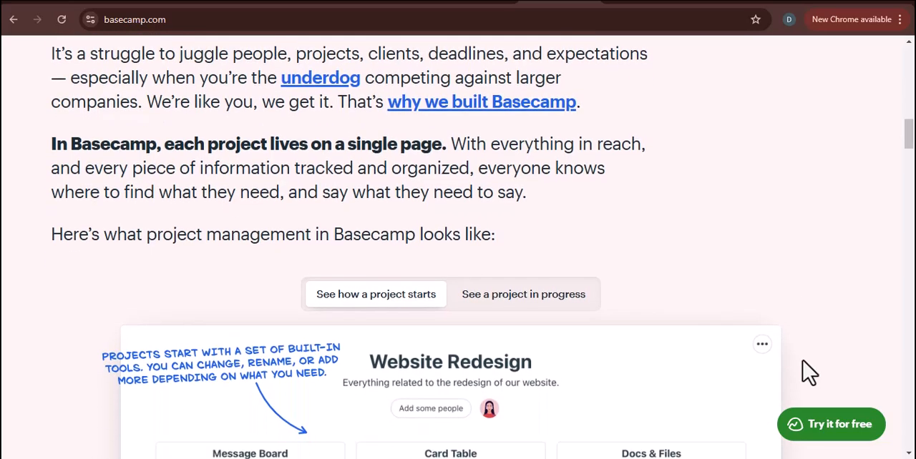
scroll(down, 3)
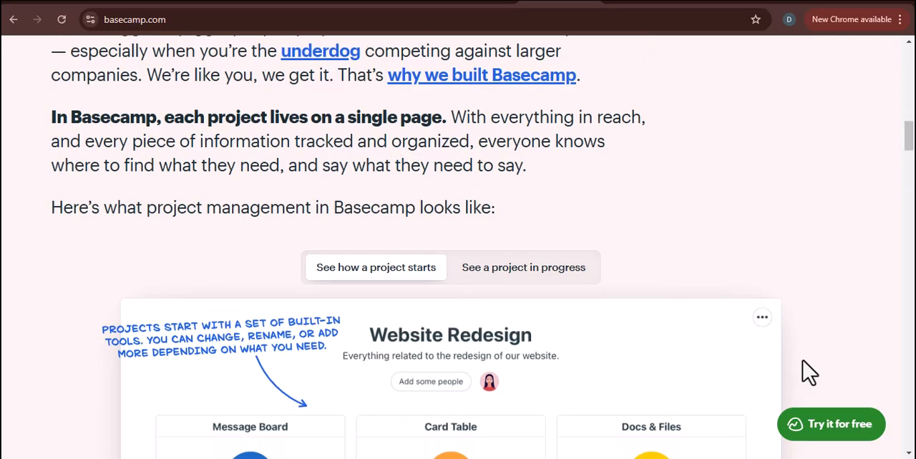
scroll(down, 3)
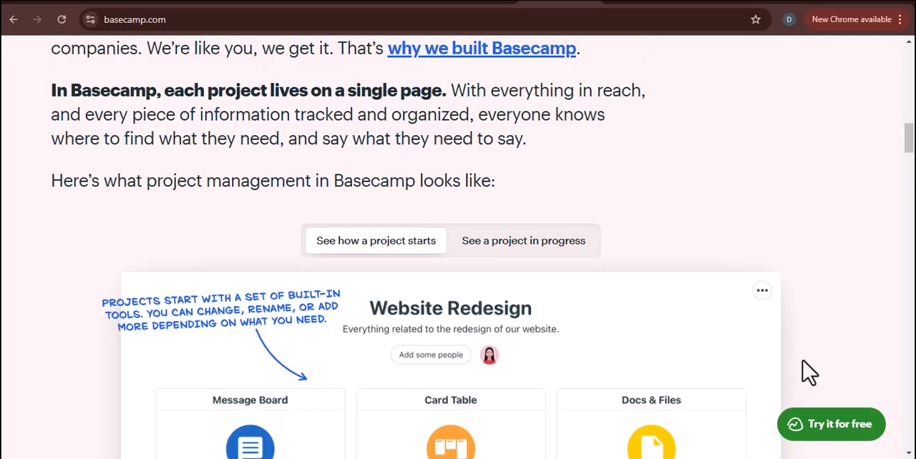
scroll(down, 3)
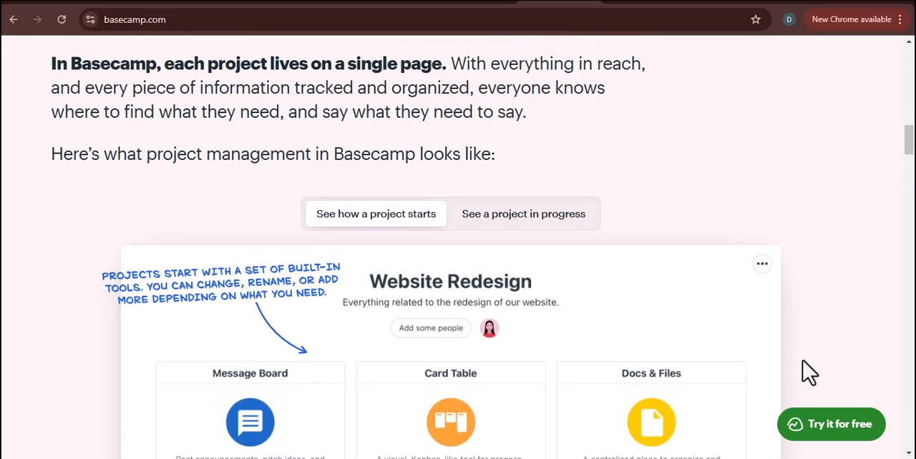
scroll(down, 3)
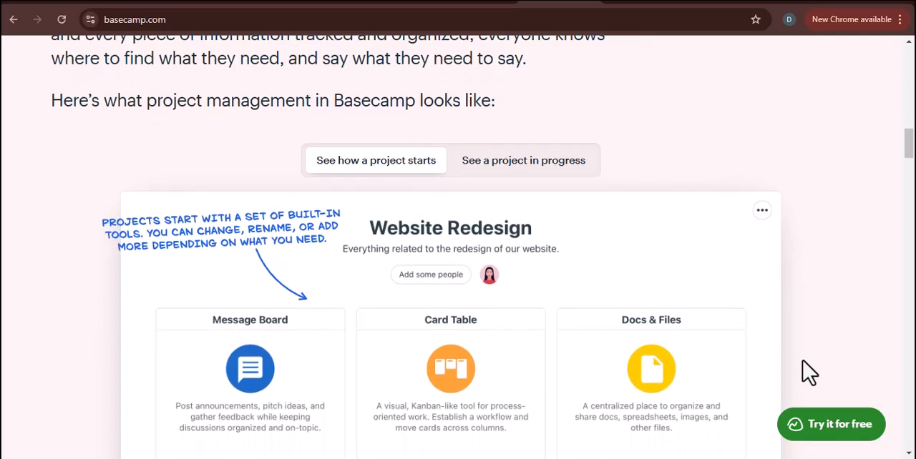
scroll(down, 3)
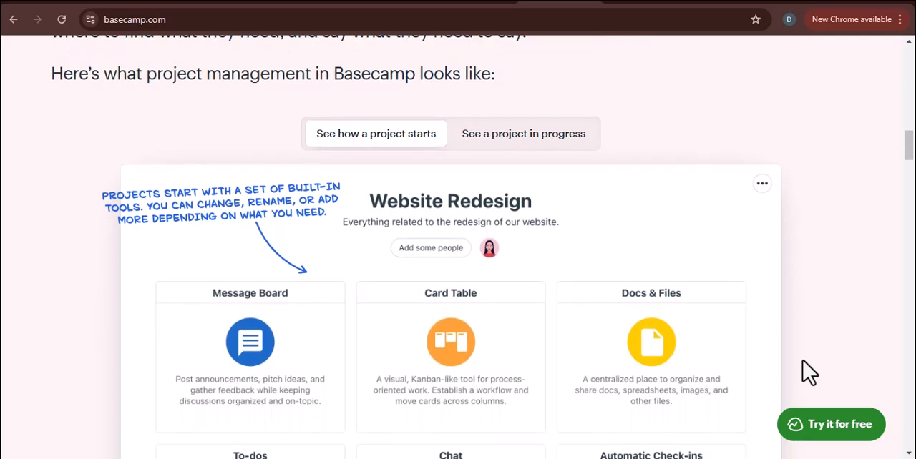
scroll(down, 3)
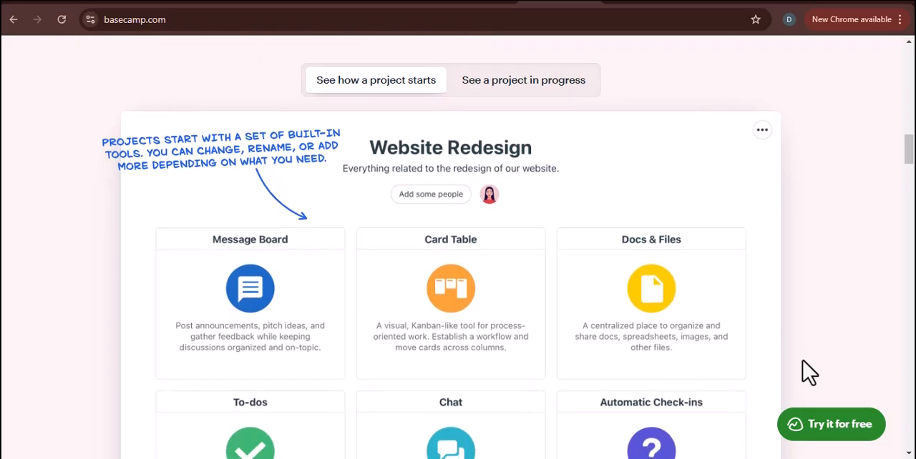
scroll(down, 3)
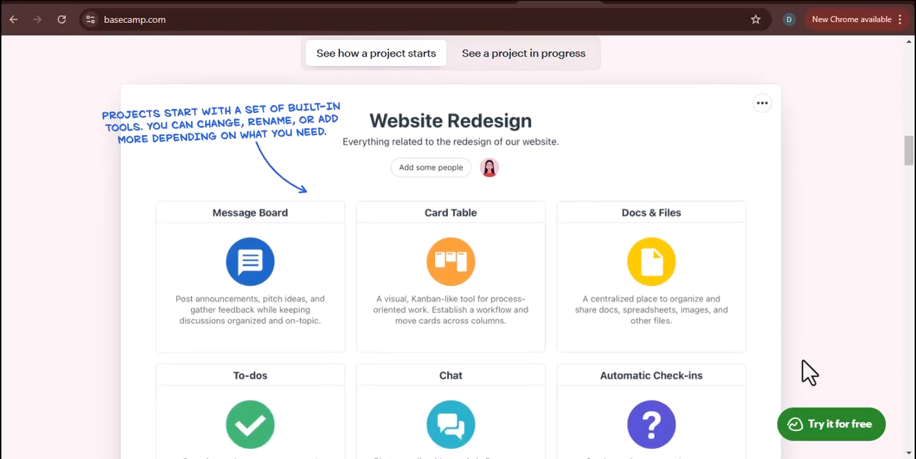
scroll(down, 3)
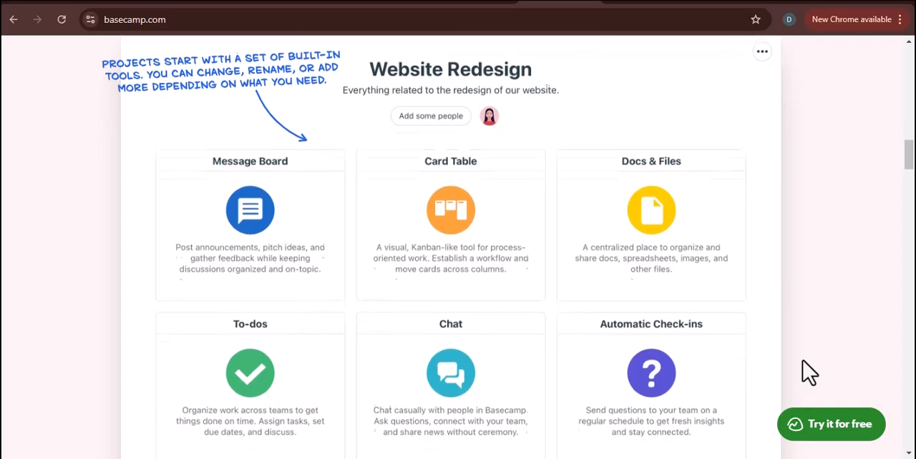
scroll(down, 3)
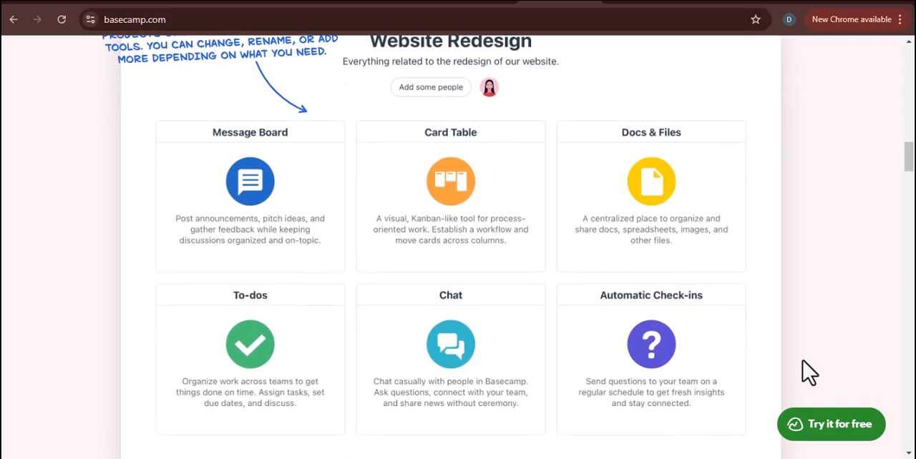
scroll(down, 3)
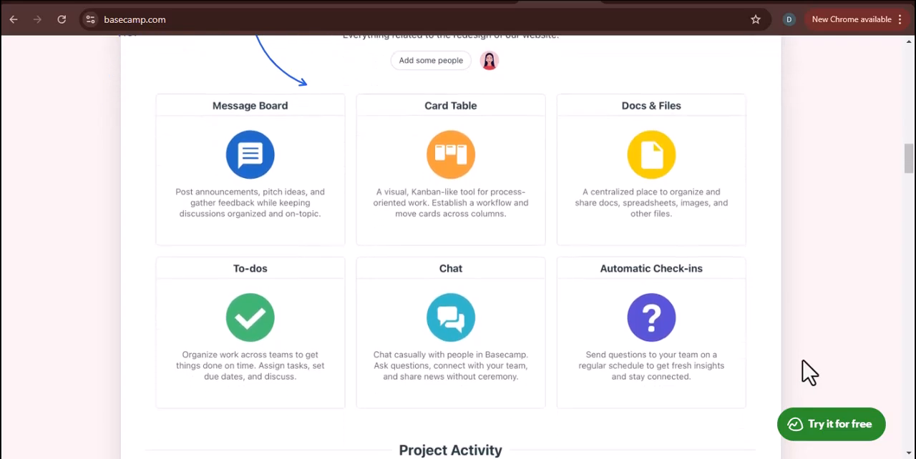
scroll(down, 3)
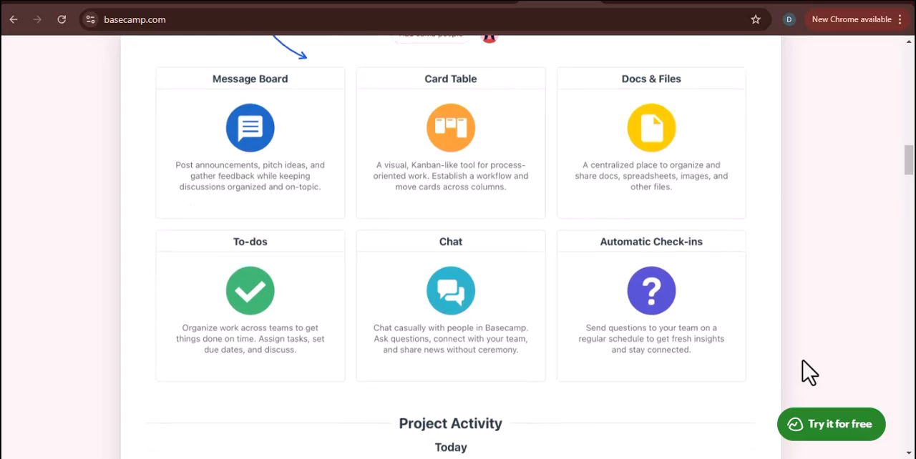
scroll(down, 3)
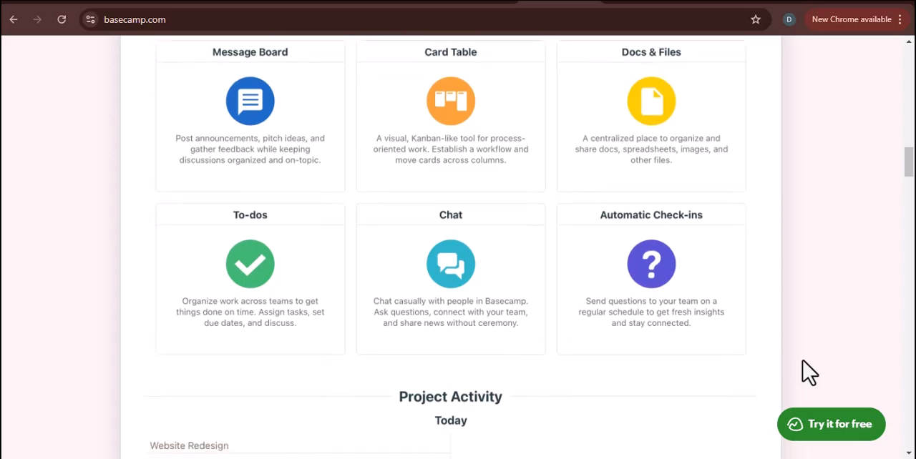
scroll(down, 3)
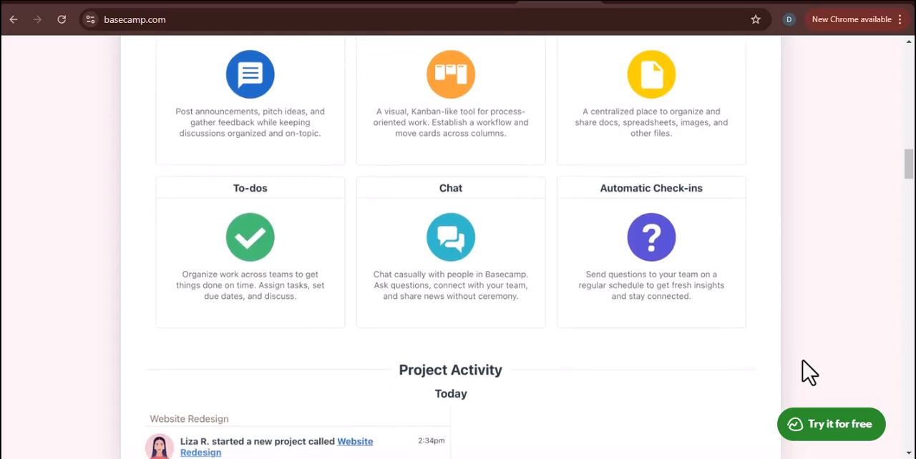
scroll(down, 3)
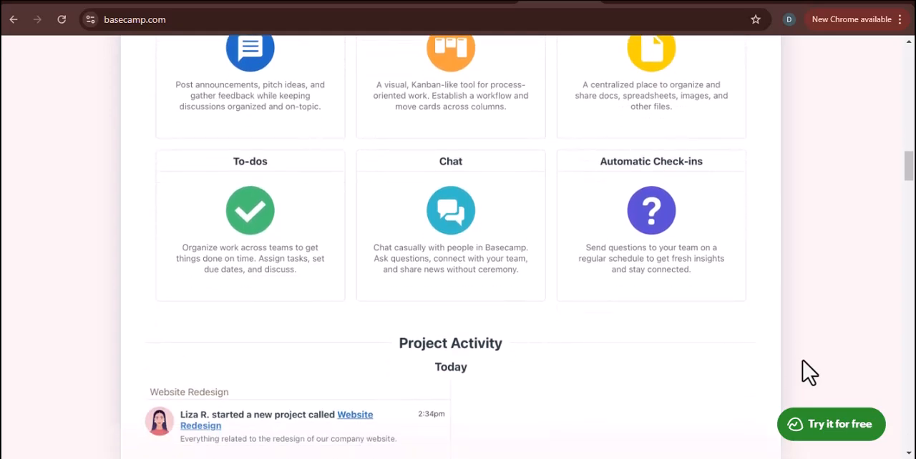
scroll(down, 3)
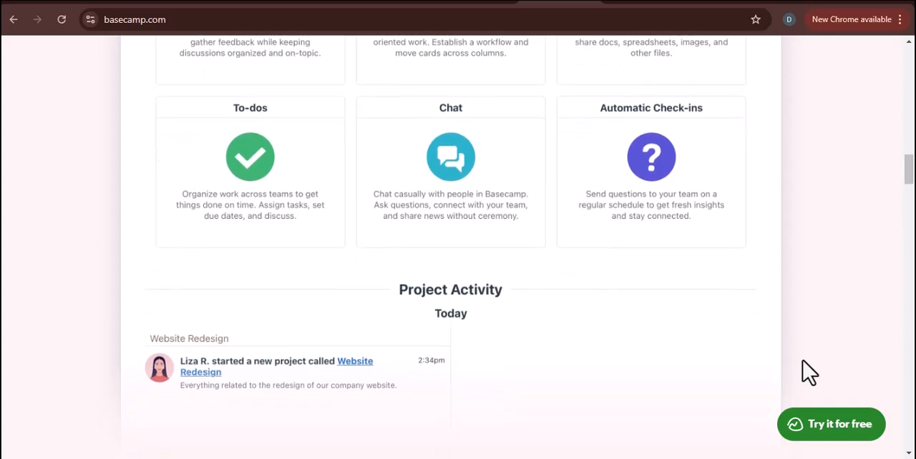
scroll(down, 3)
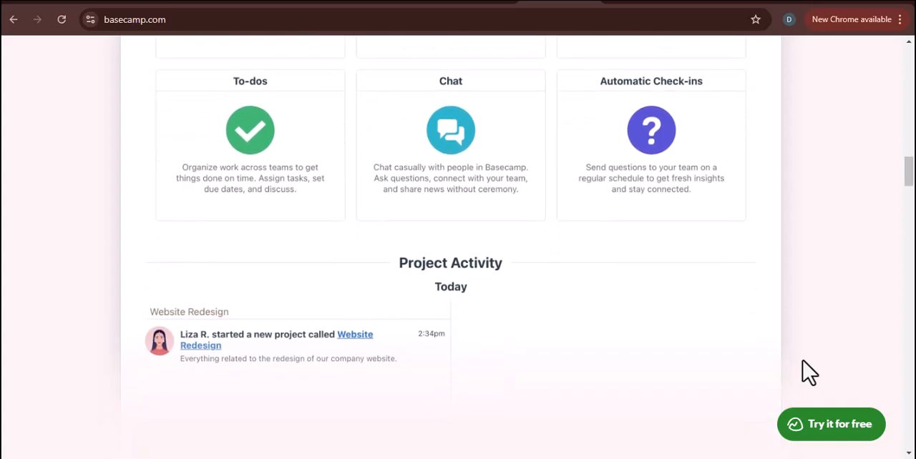
scroll(down, 3)
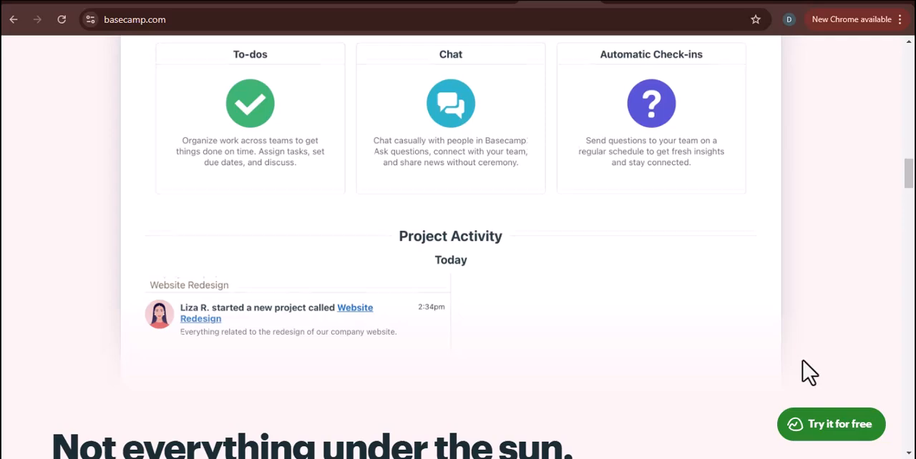
scroll(down, 3)
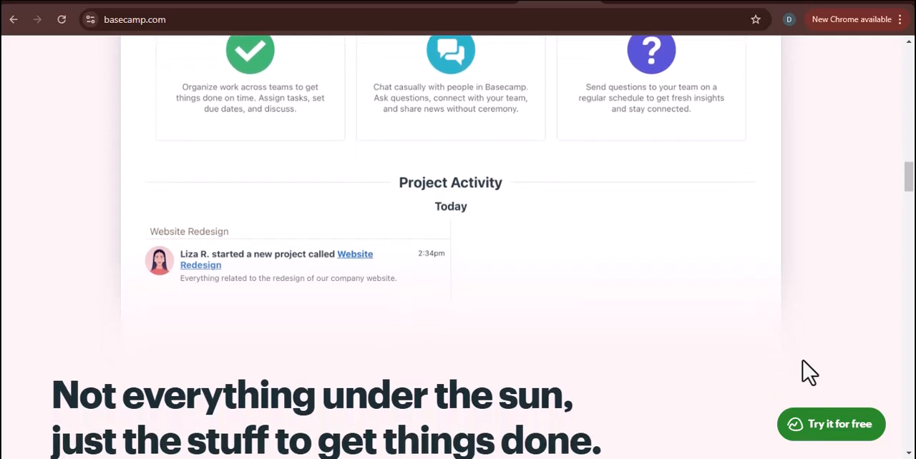
scroll(down, 3)
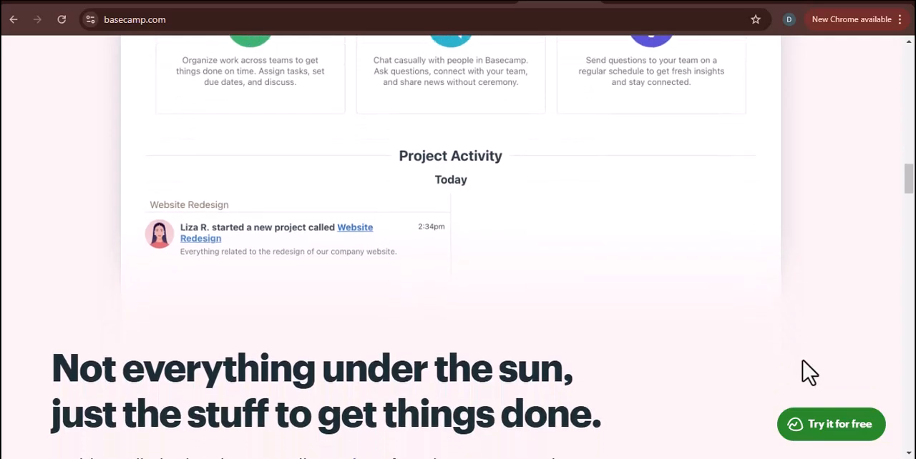
scroll(down, 3)
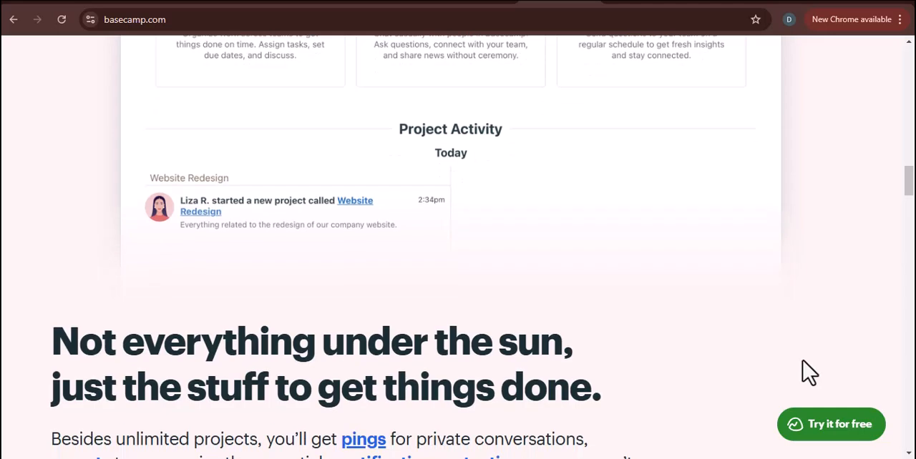
scroll(down, 3)
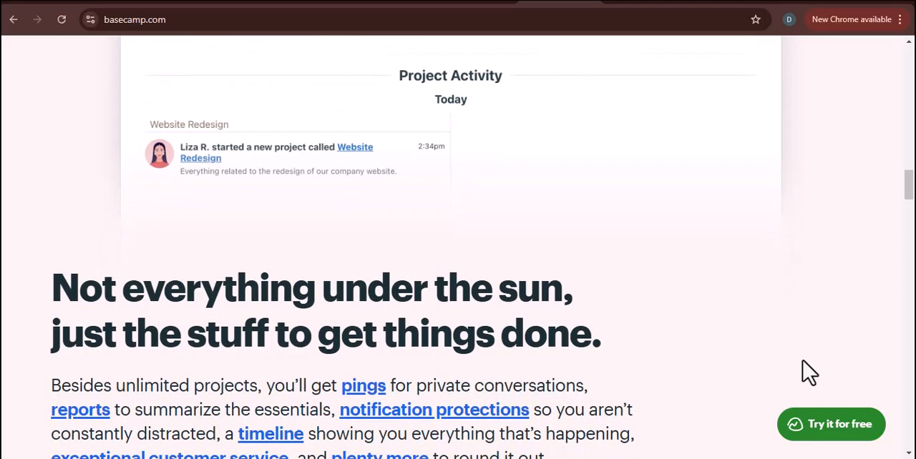
scroll(down, 3)
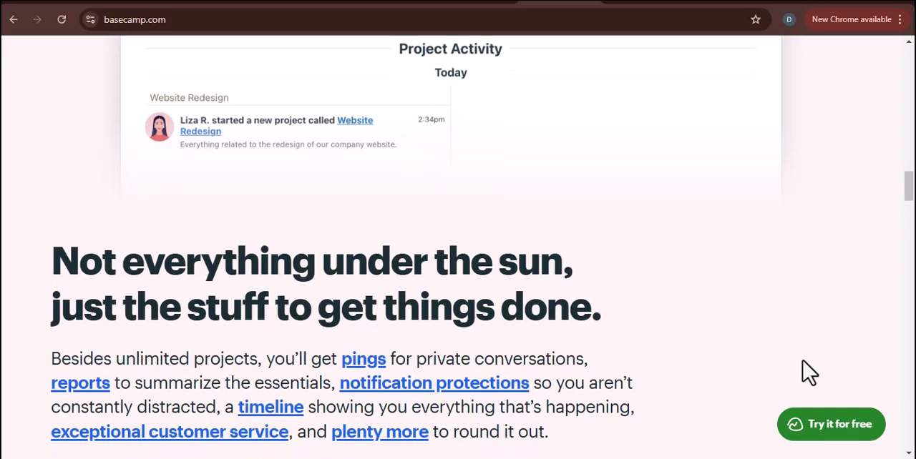
scroll(down, 3)
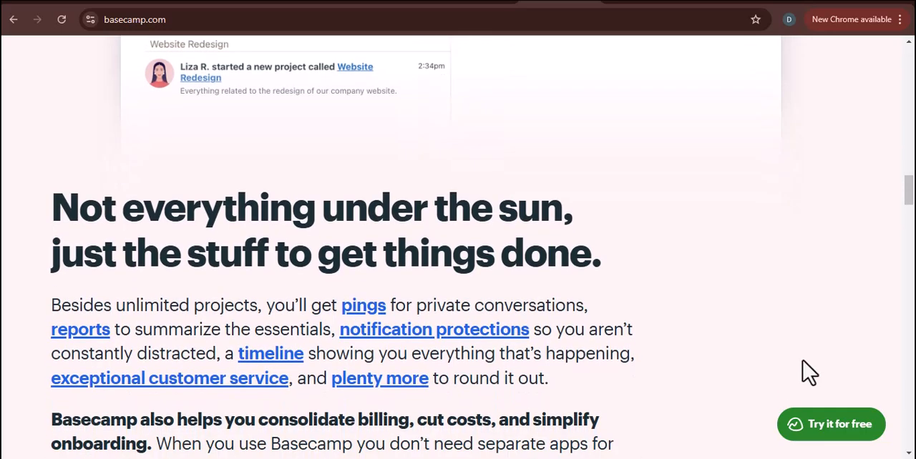
scroll(down, 3)
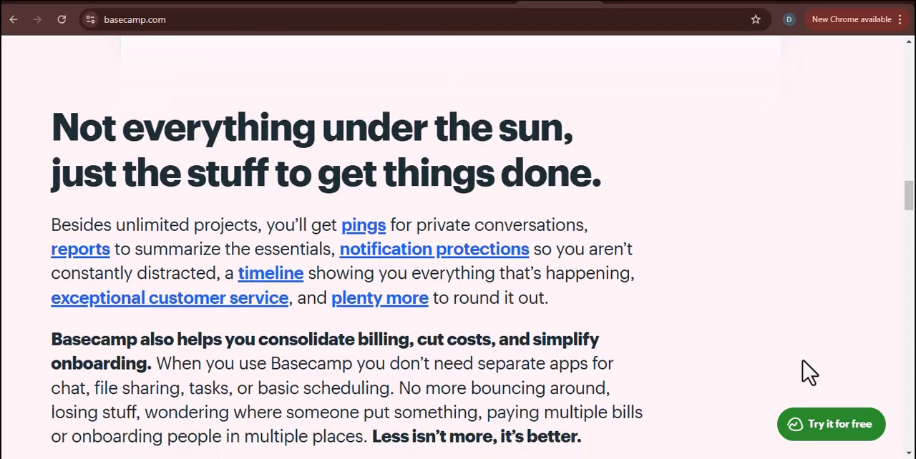
scroll(down, 3)
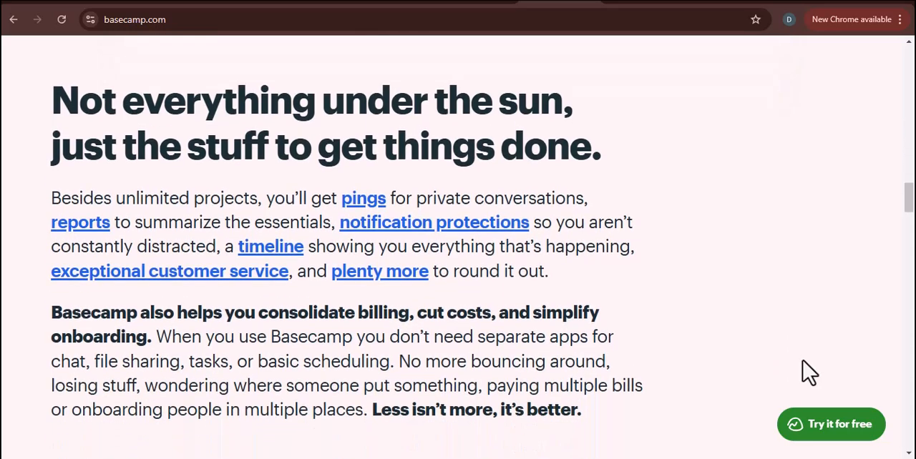
scroll(down, 3)
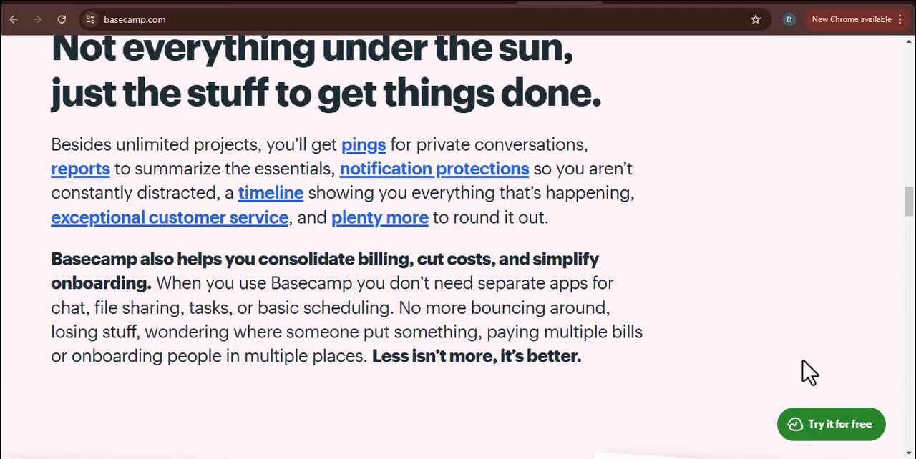
scroll(down, 3)
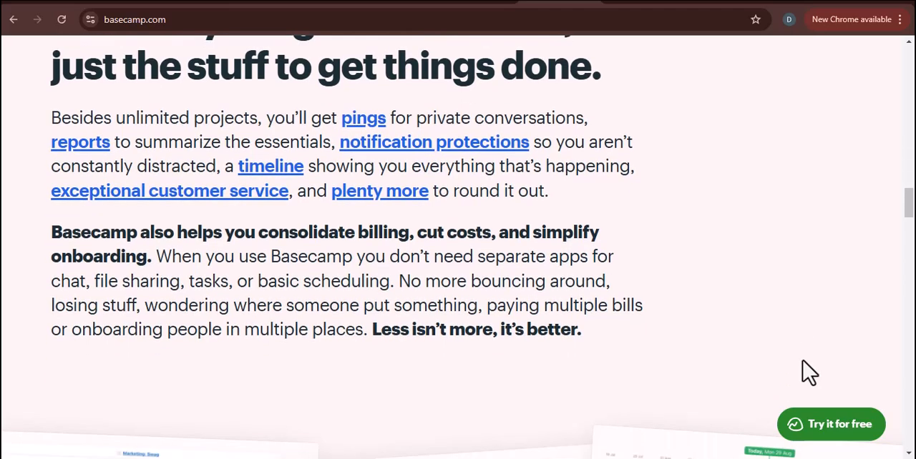
scroll(down, 3)
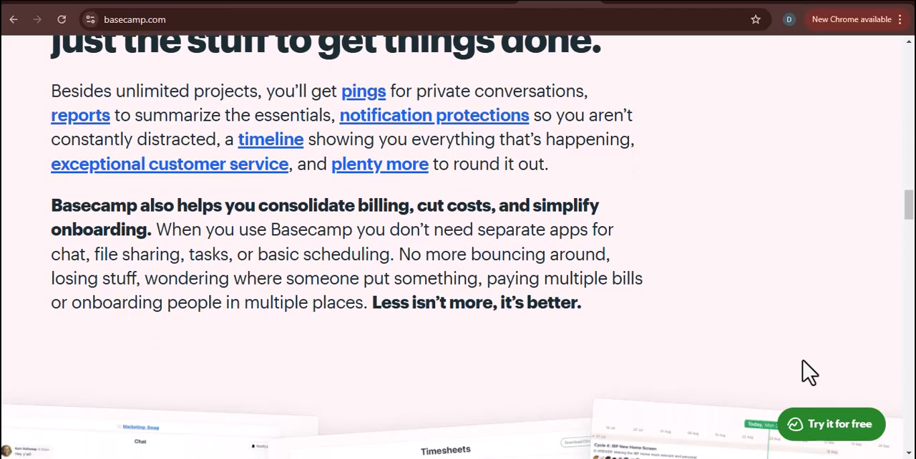
scroll(down, 3)
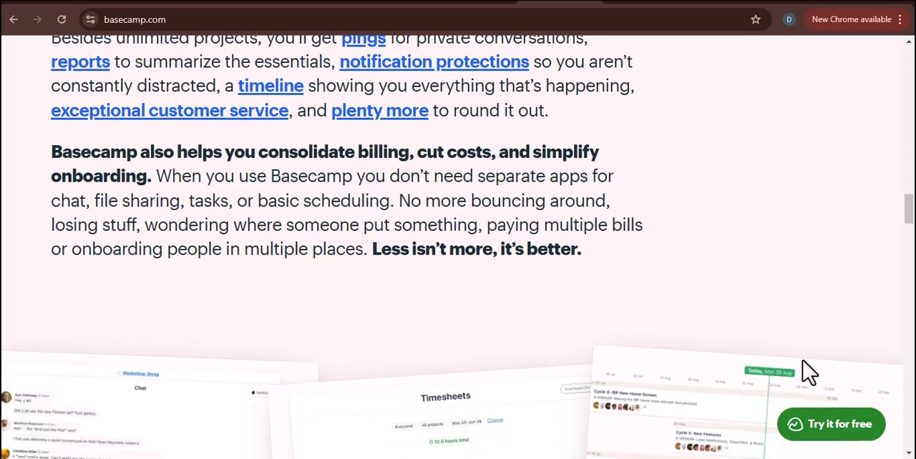
scroll(down, 3)
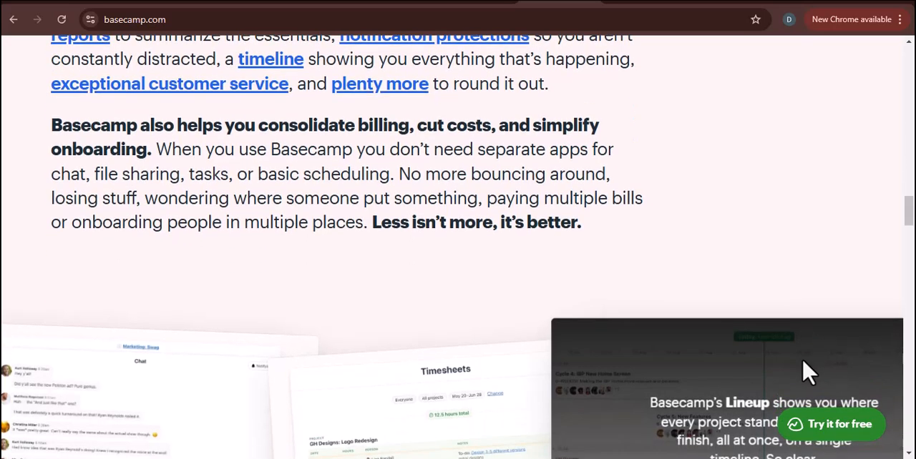
scroll(down, 3)
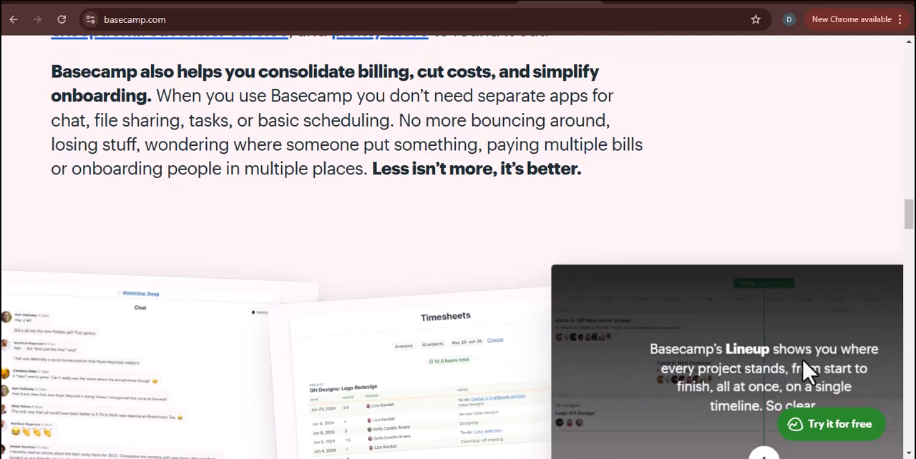
scroll(down, 3)
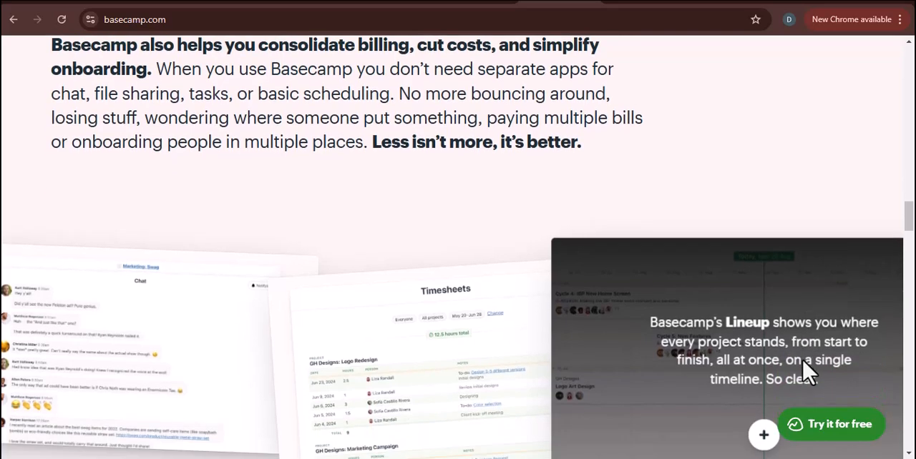
scroll(down, 3)
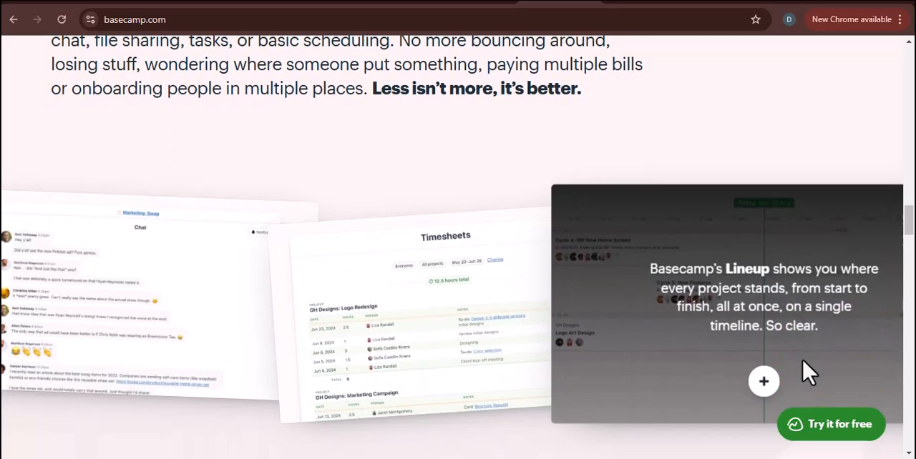
scroll(down, 3)
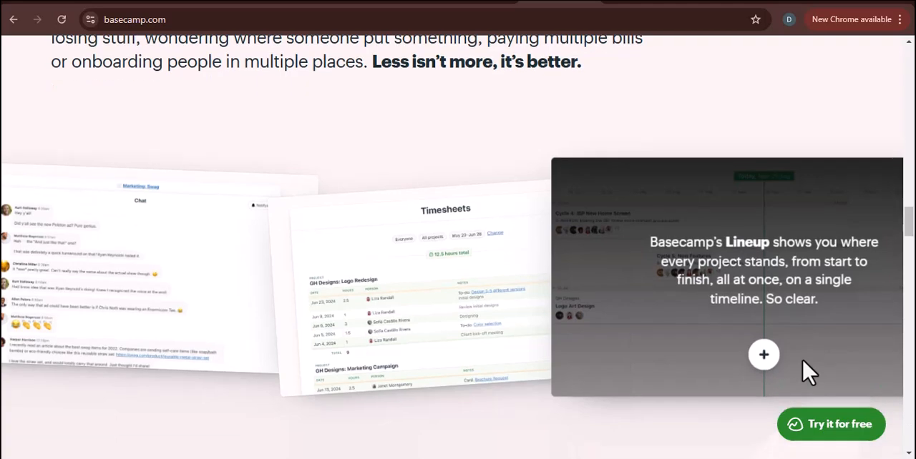
scroll(down, 3)
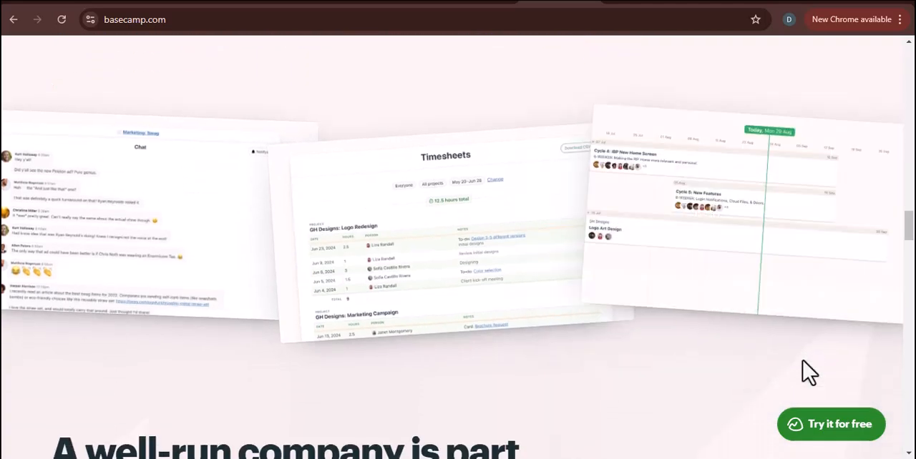
scroll(down, 3)
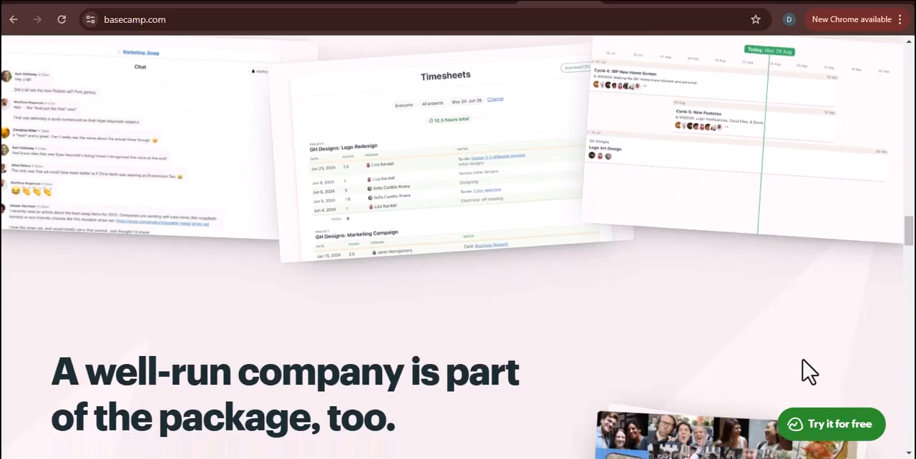
scroll(down, 3)
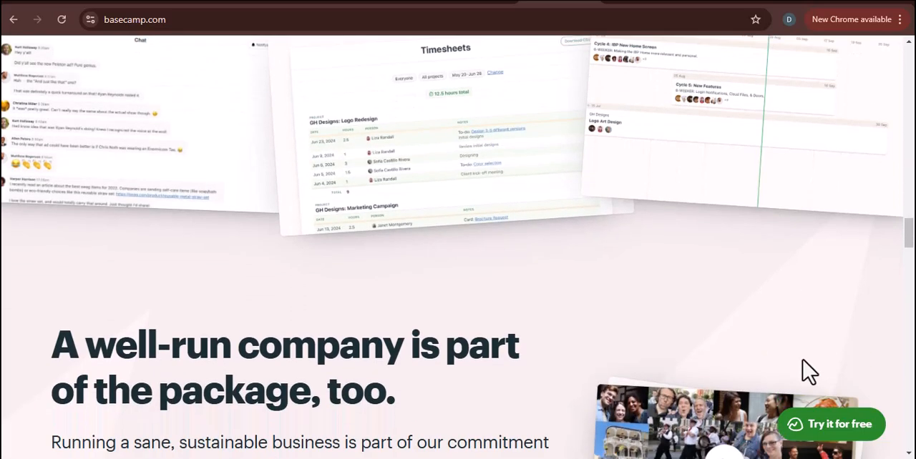